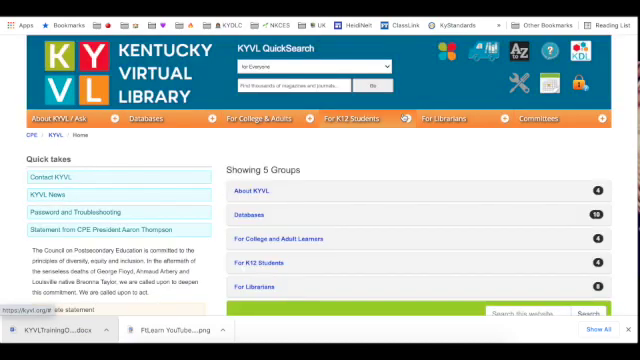
{"action": "mouse_move", "coordinate": [380, 148]}
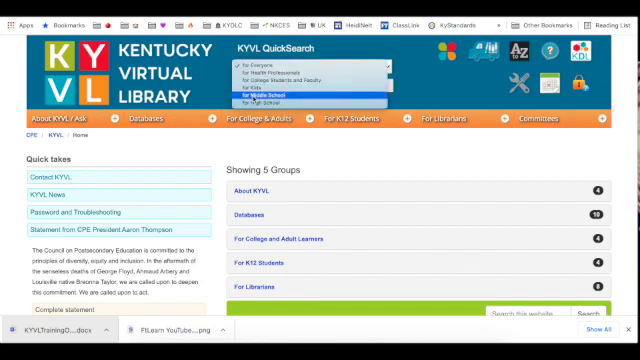
Search KYVL QuickSearch for 'civil war' within middle school resources.
{"action": "left_click", "coordinate": [257, 97]}
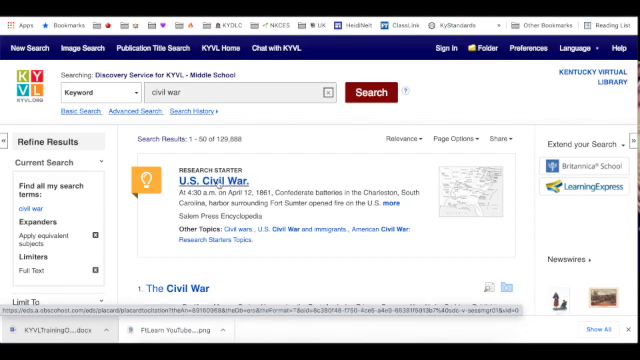
{"action": "left_click", "coordinate": [570, 47]}
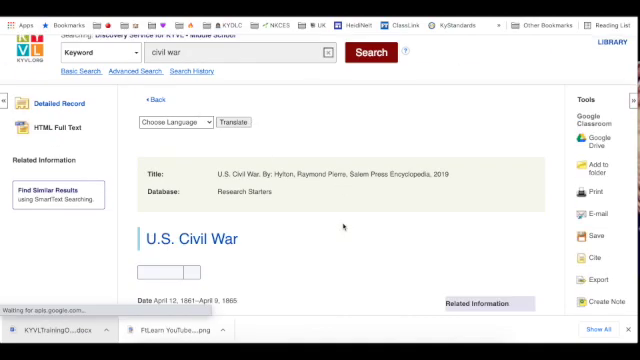
{"action": "scroll", "scroll_direction": "down", "scroll_amount": 3}
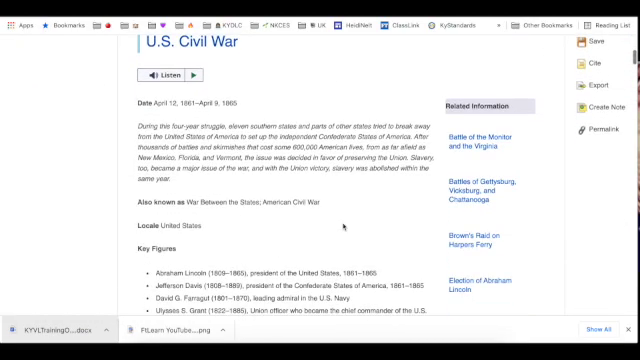
{"action": "scroll", "scroll_direction": "down", "scroll_amount": 3}
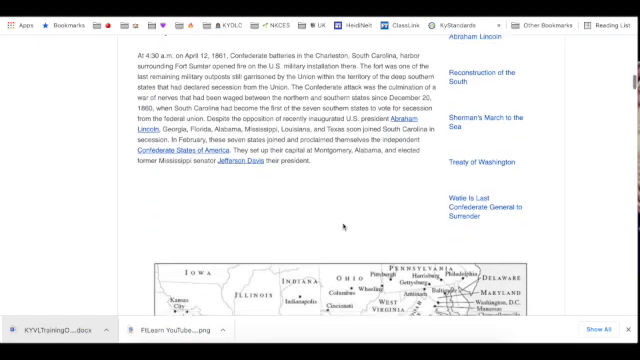
{"action": "scroll", "scroll_direction": "down", "scroll_amount": 3}
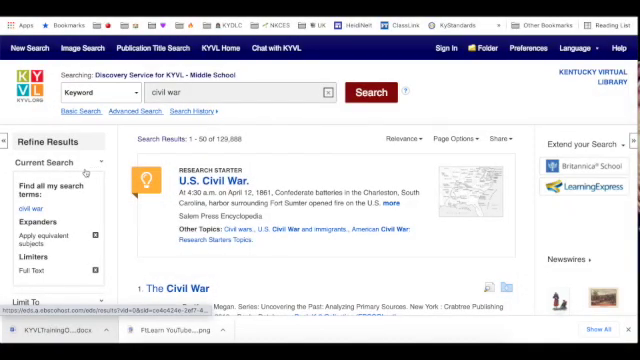
Limit the civil war results to Reading Level 401-700 in the Refine Results sidebar.
{"action": "scroll", "scroll_direction": "down", "scroll_amount": 3}
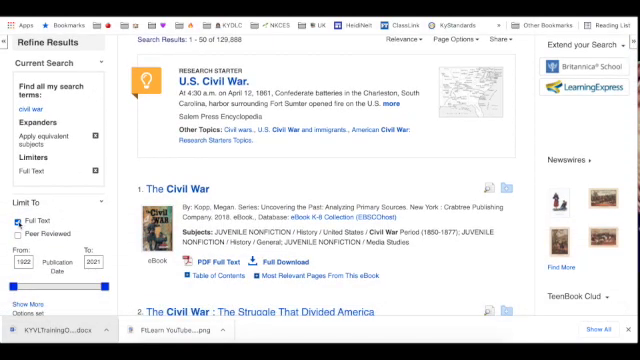
{"action": "scroll", "scroll_direction": "down", "scroll_amount": 3}
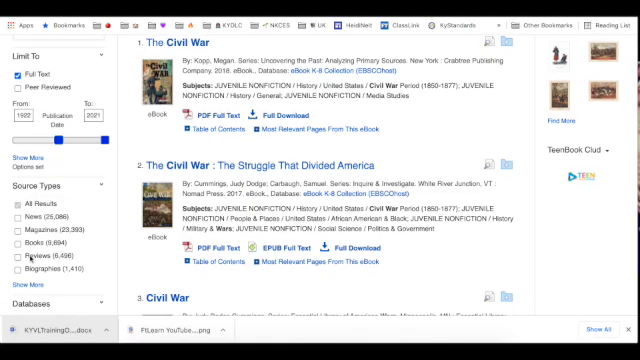
{"action": "scroll", "scroll_direction": "down", "scroll_amount": 3}
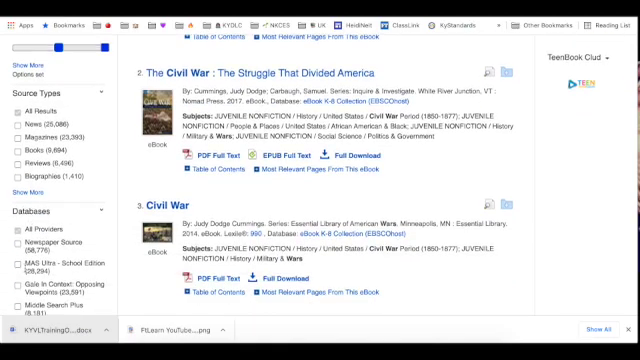
{"action": "scroll", "scroll_direction": "down", "scroll_amount": 3}
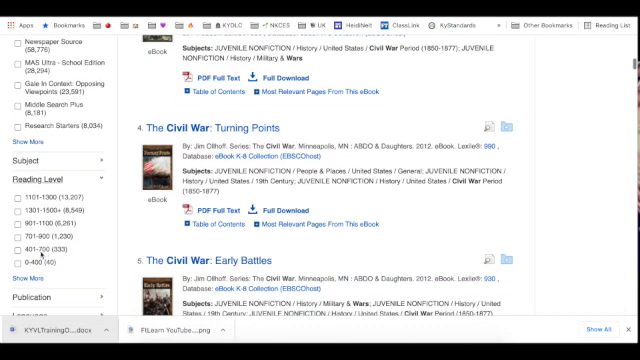
{"action": "left_click", "coordinate": [20, 238]}
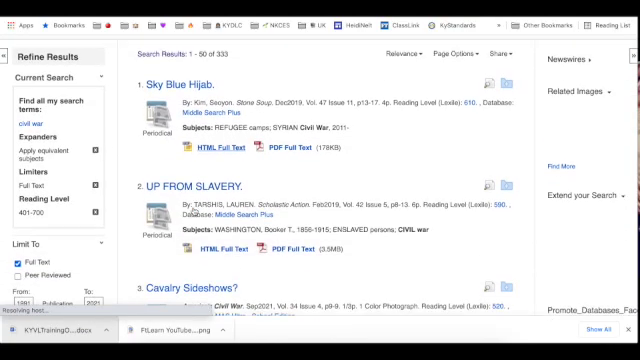
Bring up the PDF Full Text of the 'UP FROM SLAVERY' article from the filtered results.
{"action": "scroll", "scroll_direction": "down", "scroll_amount": 3}
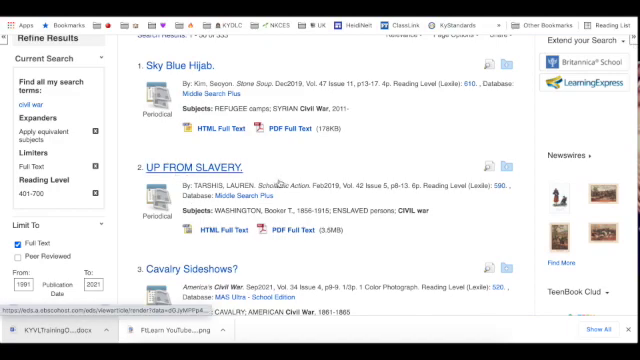
{"action": "scroll", "scroll_direction": "down", "scroll_amount": 3}
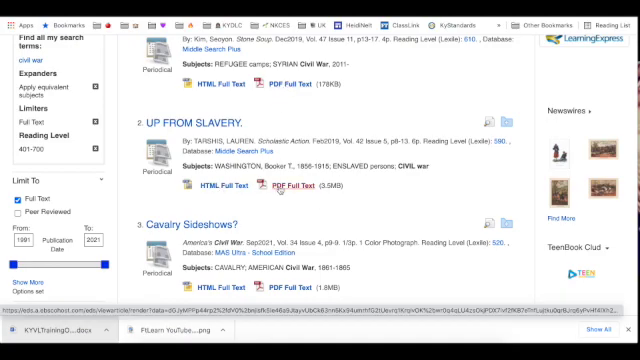
{"action": "left_click", "coordinate": [291, 187]}
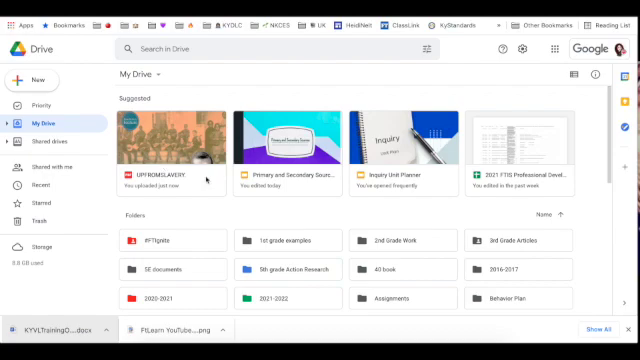
Locate the UPFROMSLAVERY PDF inside the EBSCO folder in My Drive.
{"action": "scroll", "scroll_direction": "down", "scroll_amount": 3}
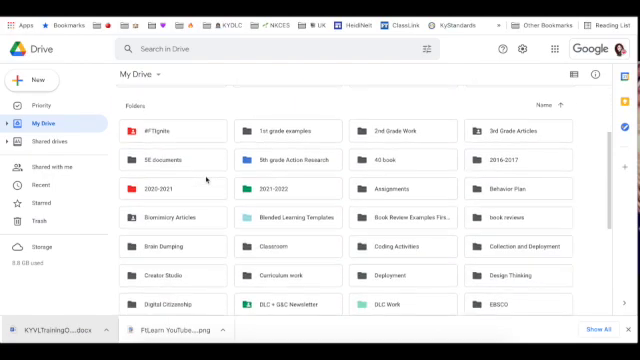
{"action": "scroll", "scroll_direction": "down", "scroll_amount": 3}
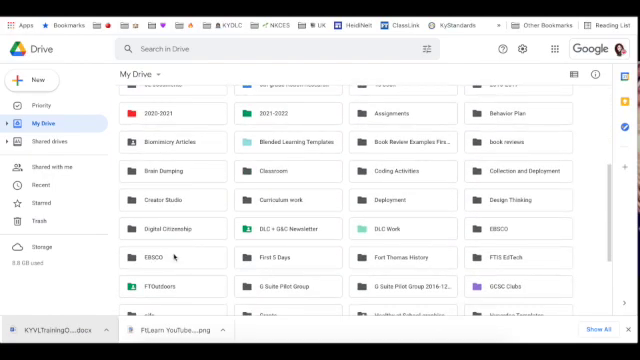
{"action": "mouse_move", "coordinate": [505, 228]}
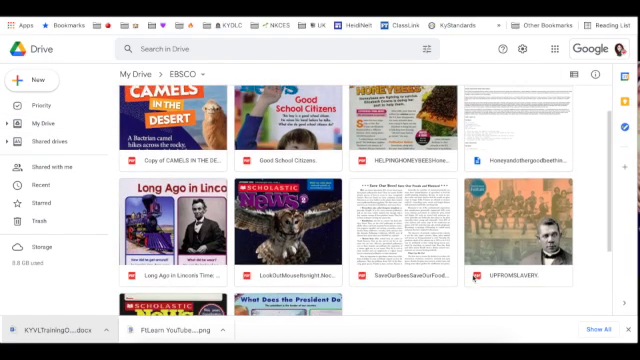
{"action": "scroll", "scroll_direction": "down", "scroll_amount": 3}
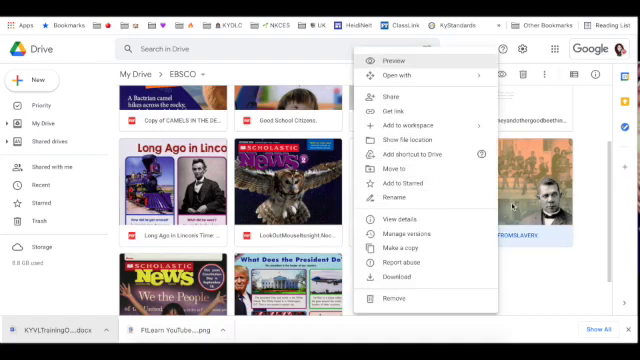
Share the UPFROMSLAVERY PDF link with Fort Thomas Independent Schools as viewers and copy it.
{"action": "left_click", "coordinate": [393, 62]}
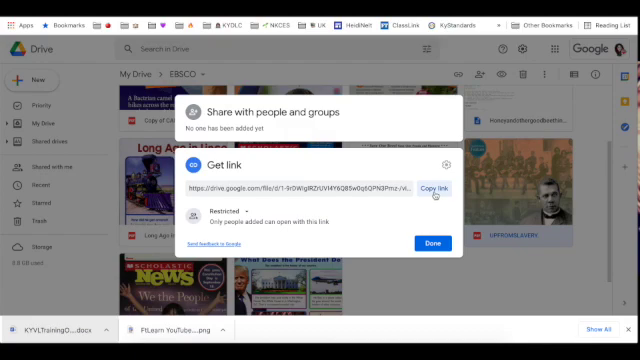
{"action": "left_click", "coordinate": [215, 212]}
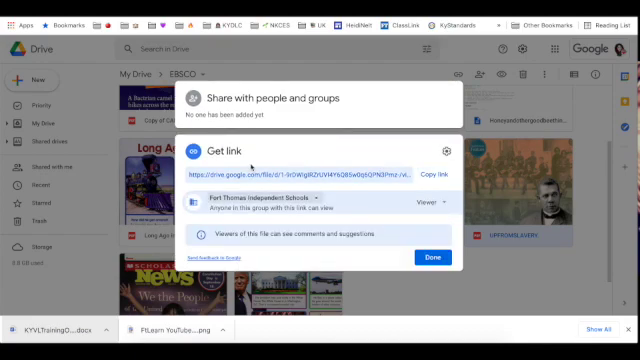
{"action": "mouse_move", "coordinate": [380, 211]}
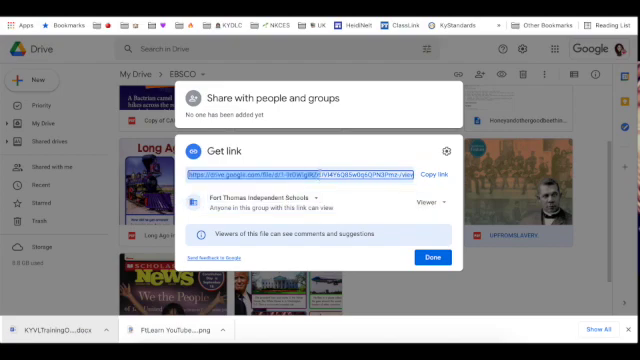
{"action": "left_click", "coordinate": [270, 202]}
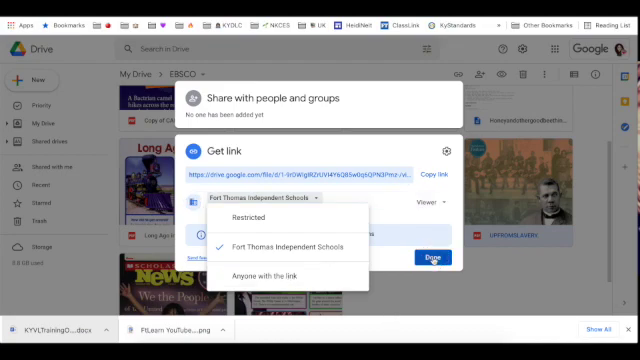
{"action": "left_click", "coordinate": [433, 257]}
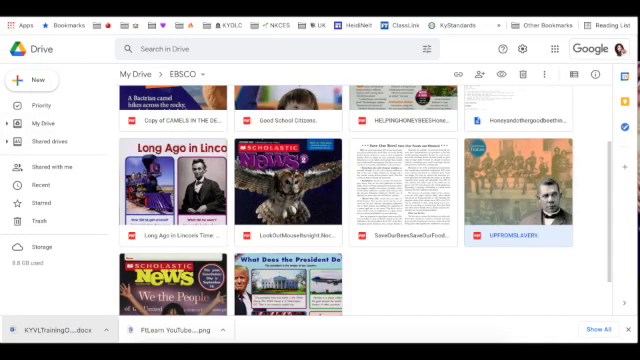